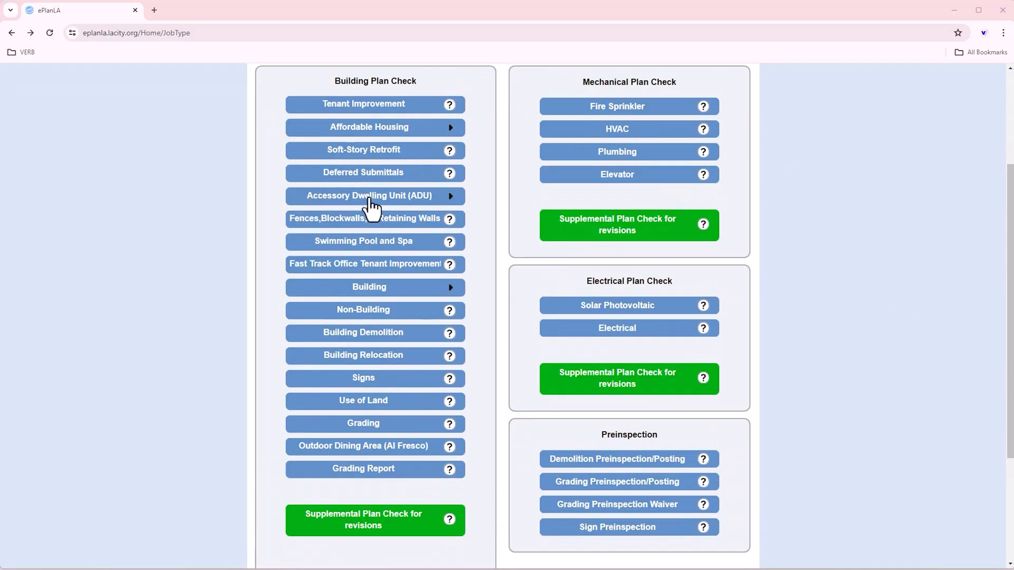
Select the ADU - New job type and open the existing-project list.
{"action": "left_click", "coordinate": [368, 196]}
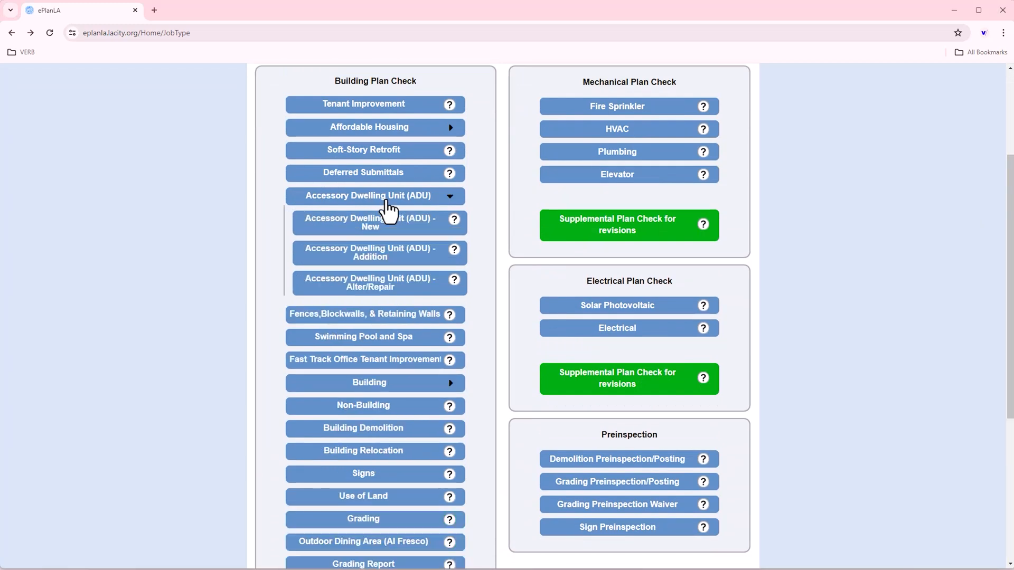
{"action": "mouse_move", "coordinate": [395, 234]}
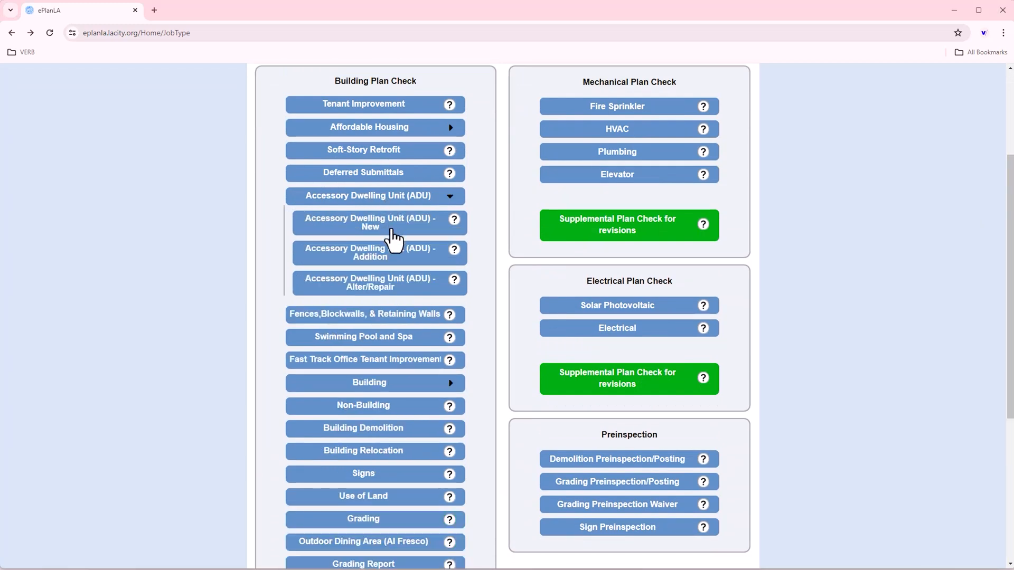
{"action": "left_click", "coordinate": [369, 222]}
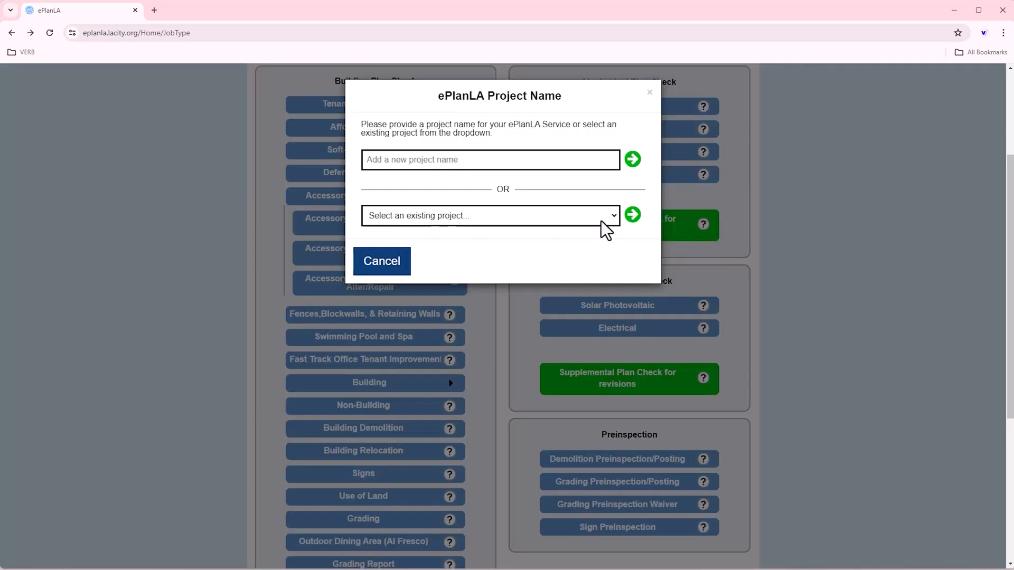
{"action": "left_click", "coordinate": [489, 215]}
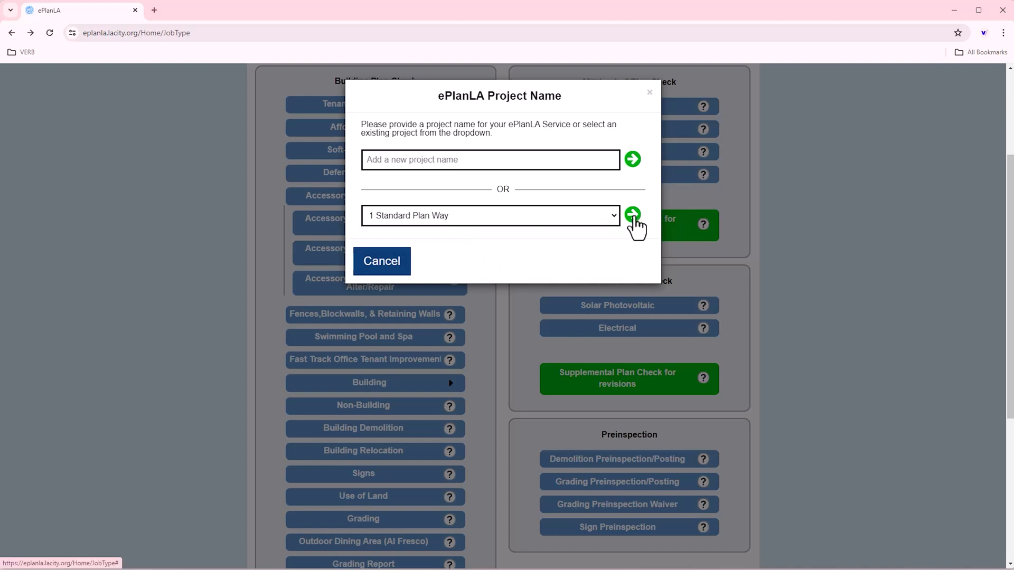
Confirm project '1 Standard Plan Way', then scroll the approved ADU standard plans table.
{"action": "left_click", "coordinate": [631, 216]}
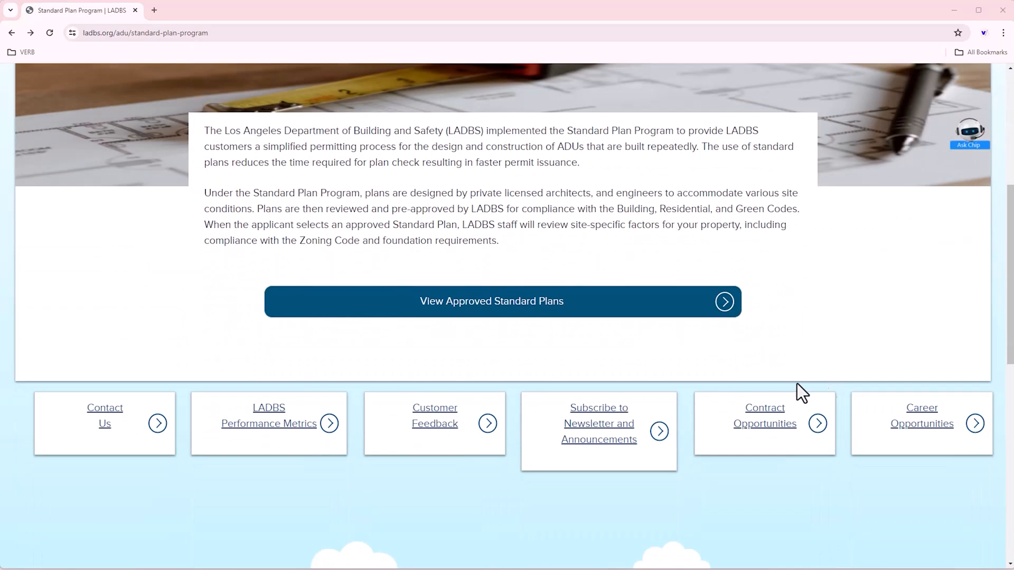
{"action": "left_click", "coordinate": [491, 302]}
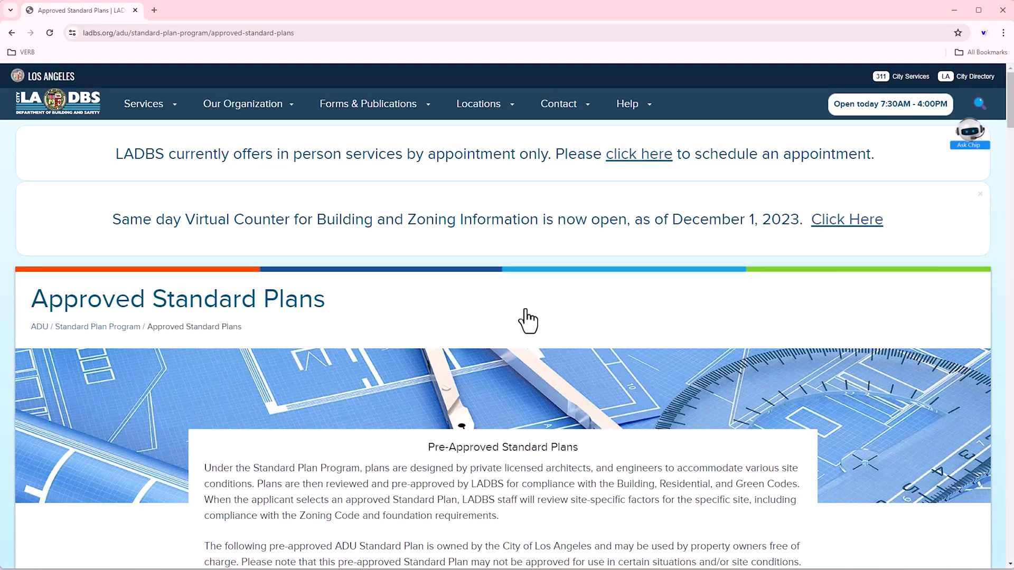
{"action": "scroll", "scroll_direction": "down", "scroll_amount": 3}
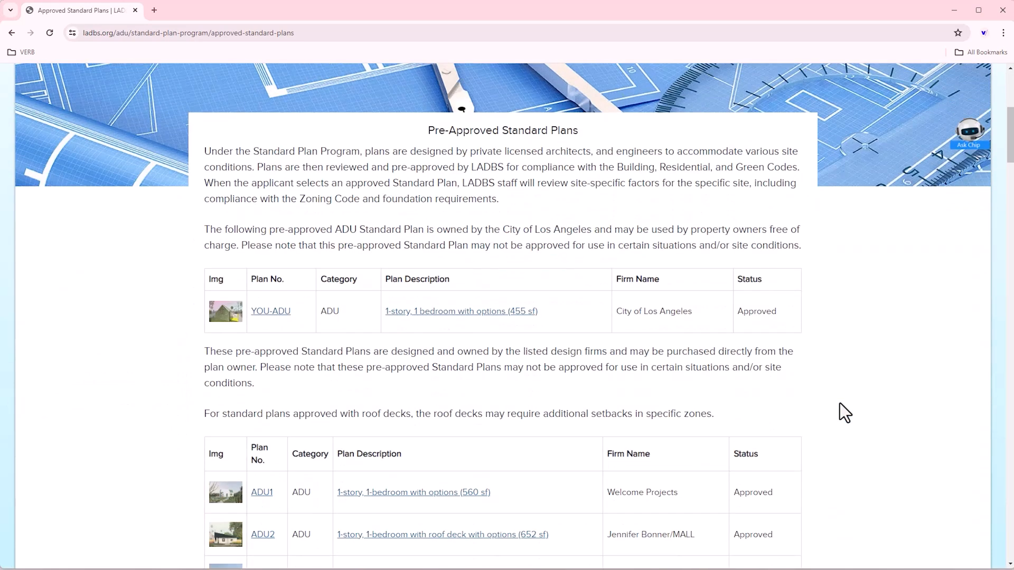
{"action": "scroll", "scroll_direction": "down", "scroll_amount": 3}
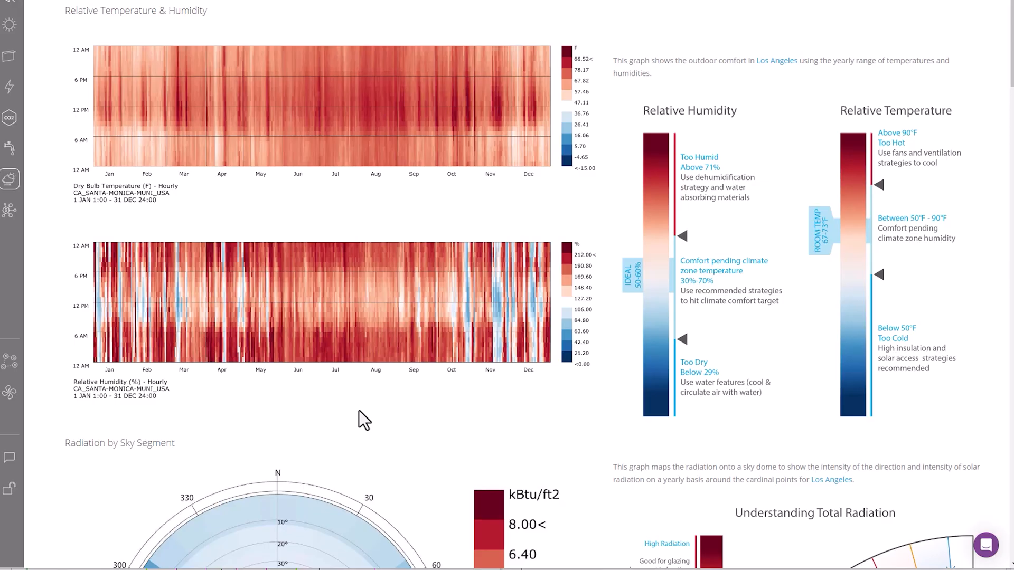
{"action": "mouse_move", "coordinate": [398, 406]}
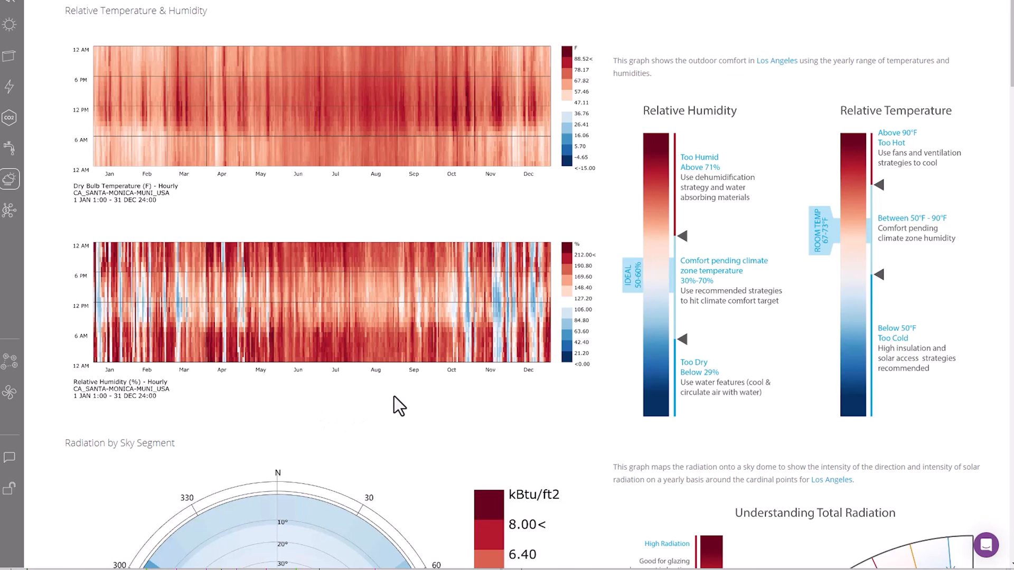
{"action": "mouse_move", "coordinate": [426, 406]}
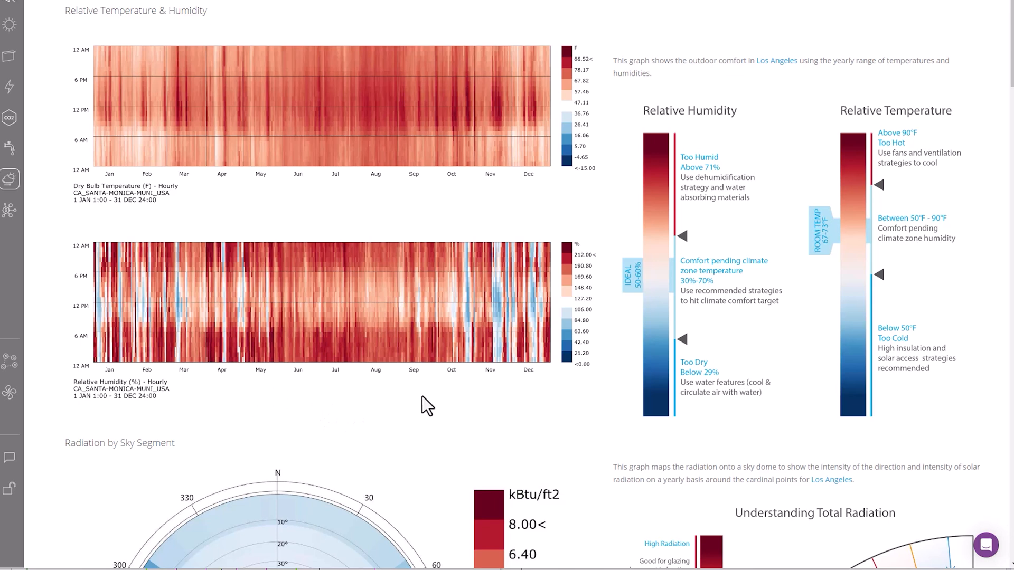
{"action": "mouse_move", "coordinate": [910, 463]}
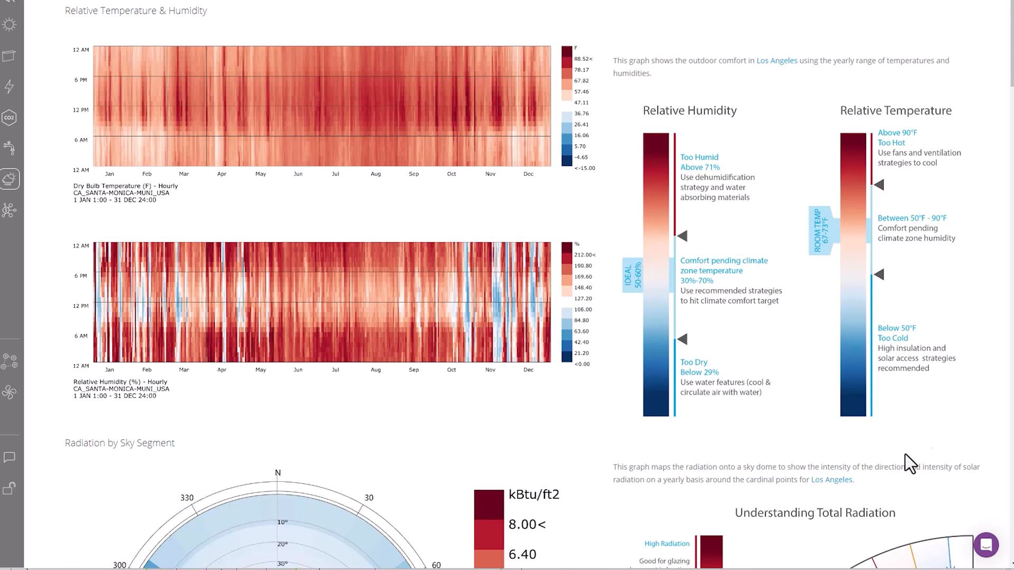